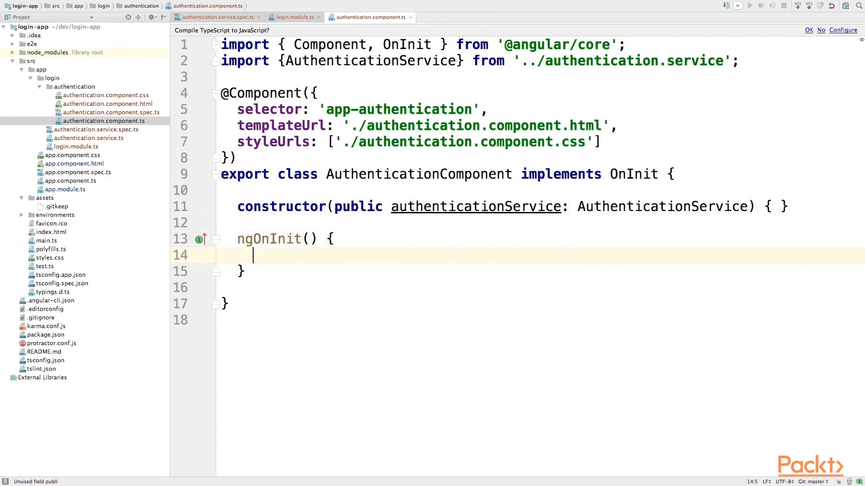
pyautogui.write('this.')
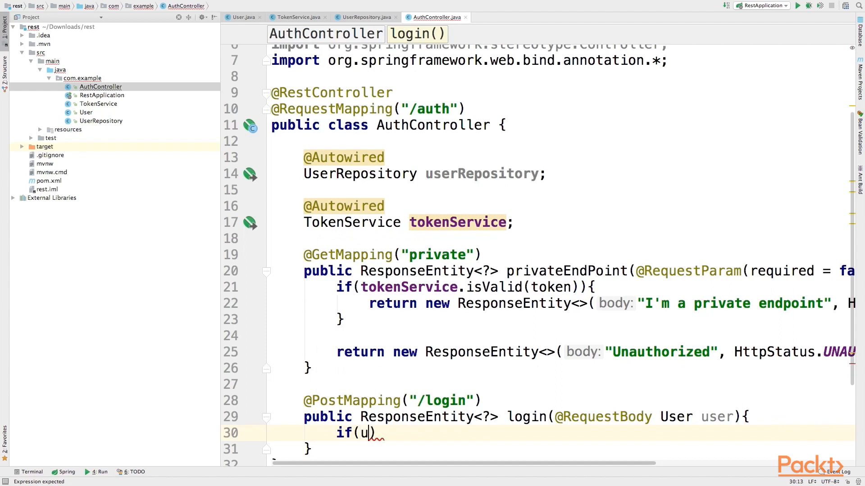
pyautogui.write('serRepository')
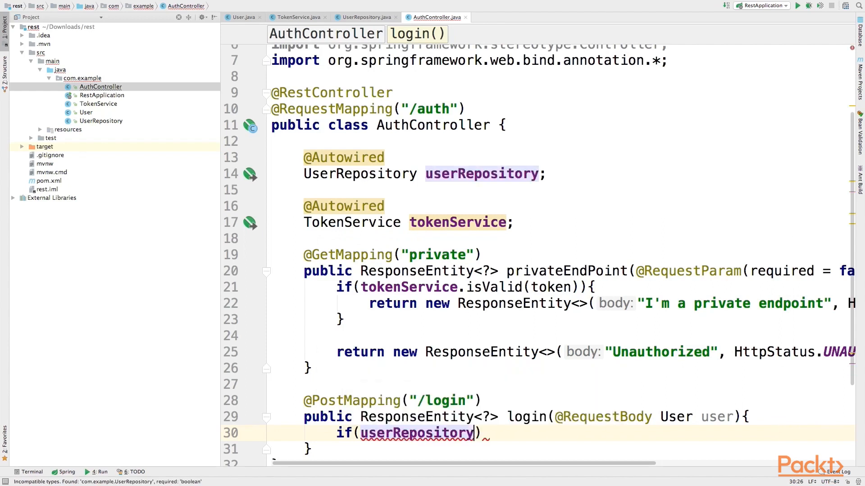
pyautogui.write('.')
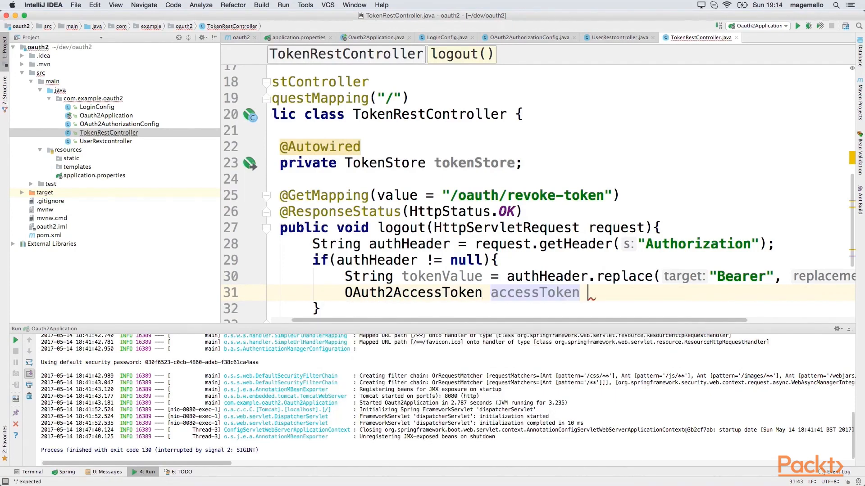
pyautogui.write('= to')
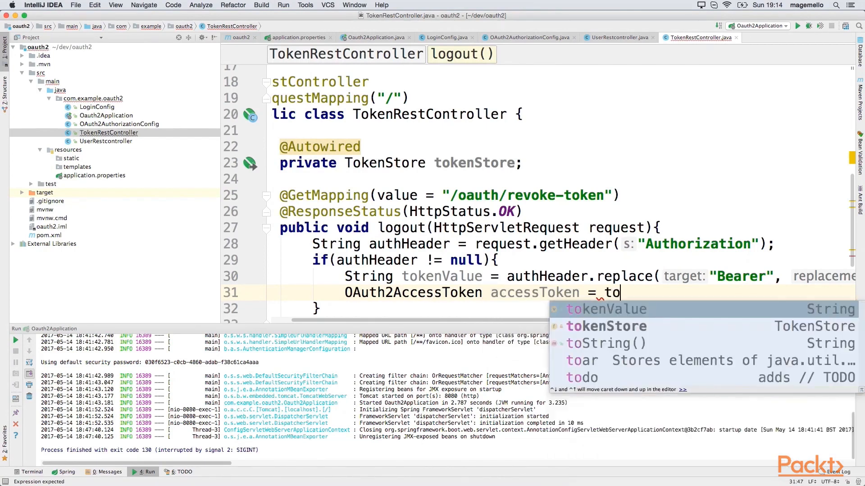